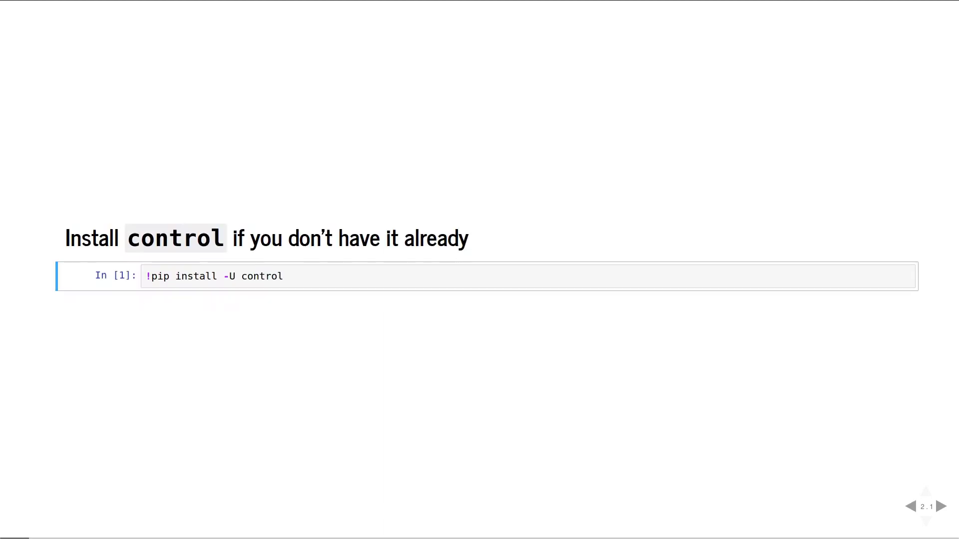
# Advance past Import Prerequisites to the Transfer Functions slide defining G1 and G2
pyautogui.click(939, 506)
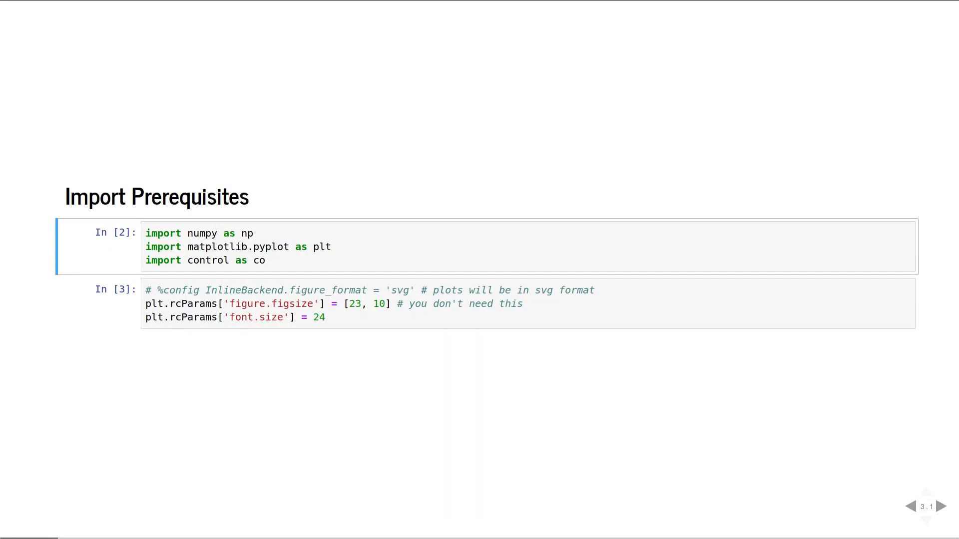
pyautogui.click(939, 520)
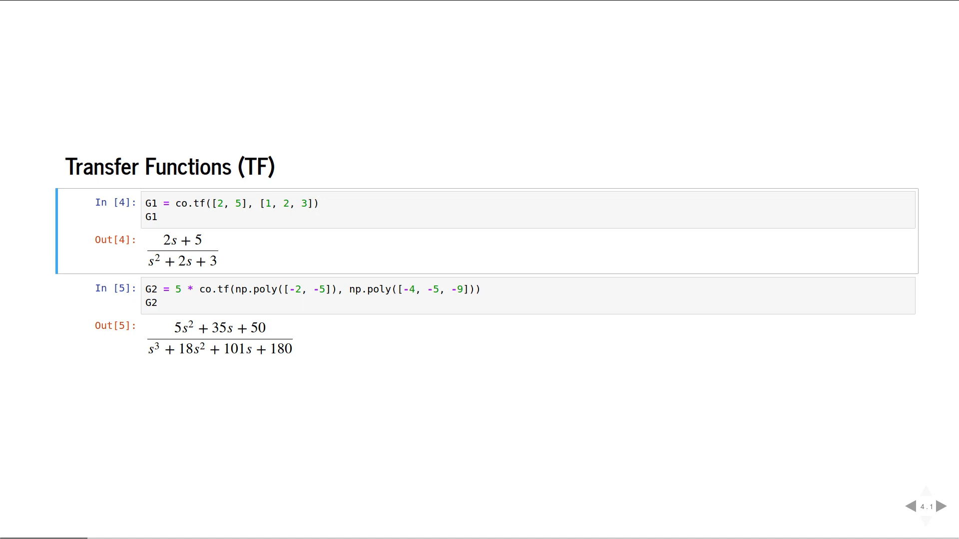
# Step through Minimum Realization and TF Algebra to the TF-to-State-Space slide
pyautogui.click(938, 506)
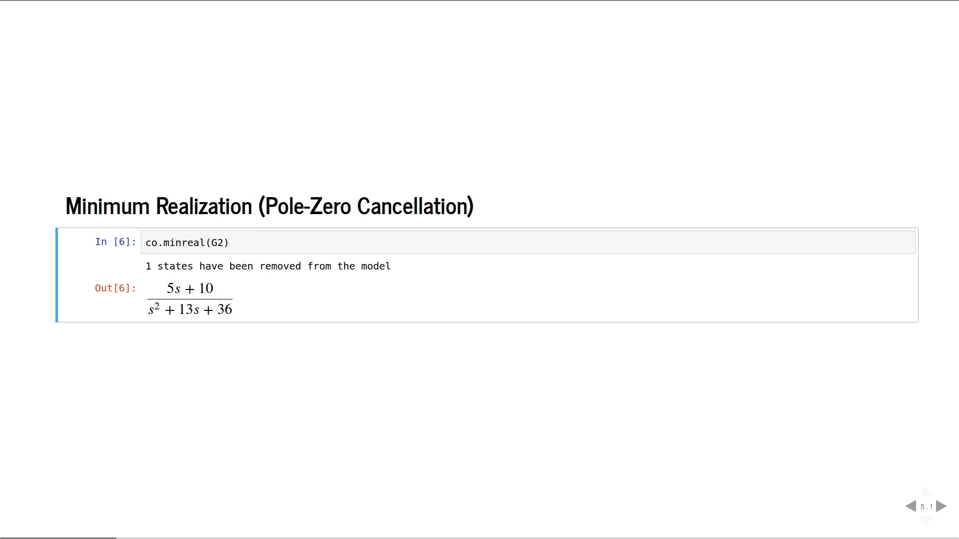
pyautogui.click(937, 507)
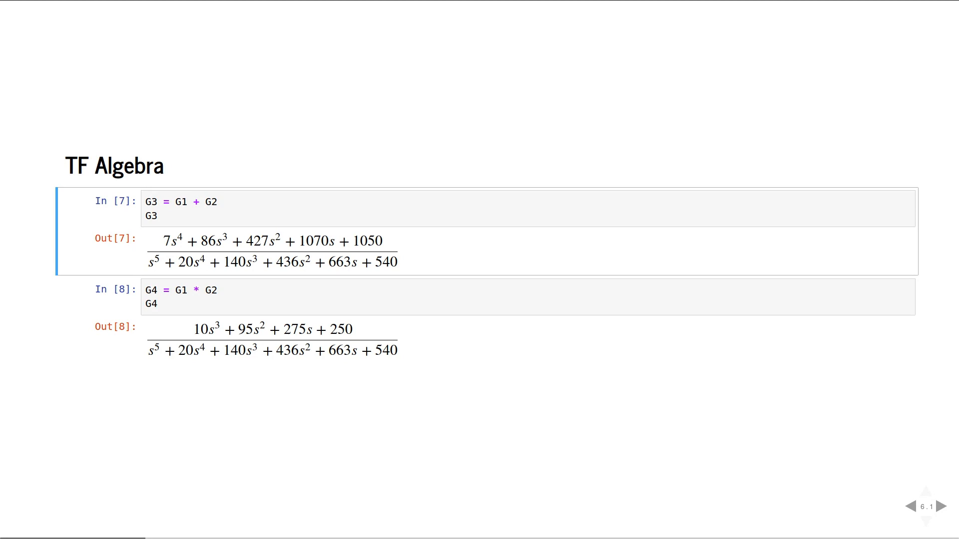
pyautogui.click(936, 506)
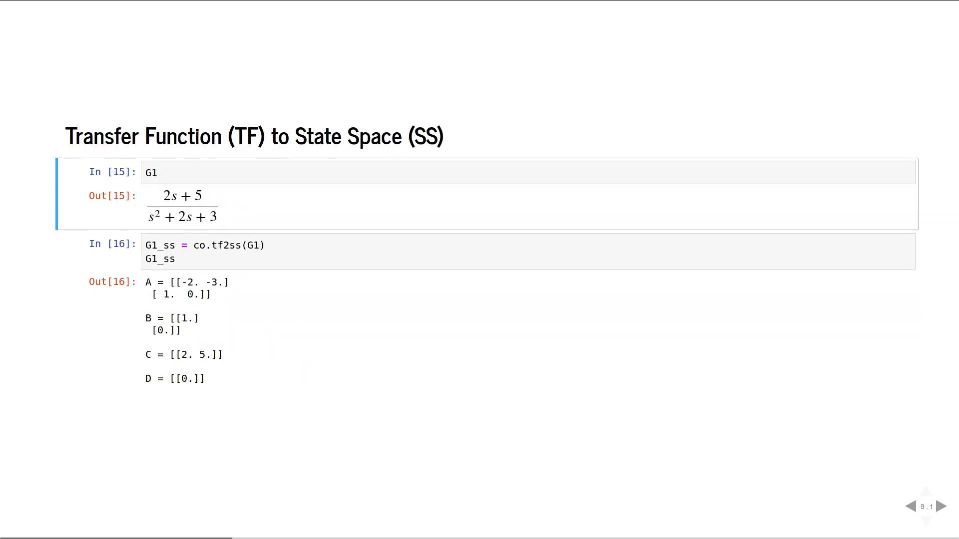
# Advance through SS-to-TF and State Space Model to G1's Impulse Response plot
pyautogui.click(936, 507)
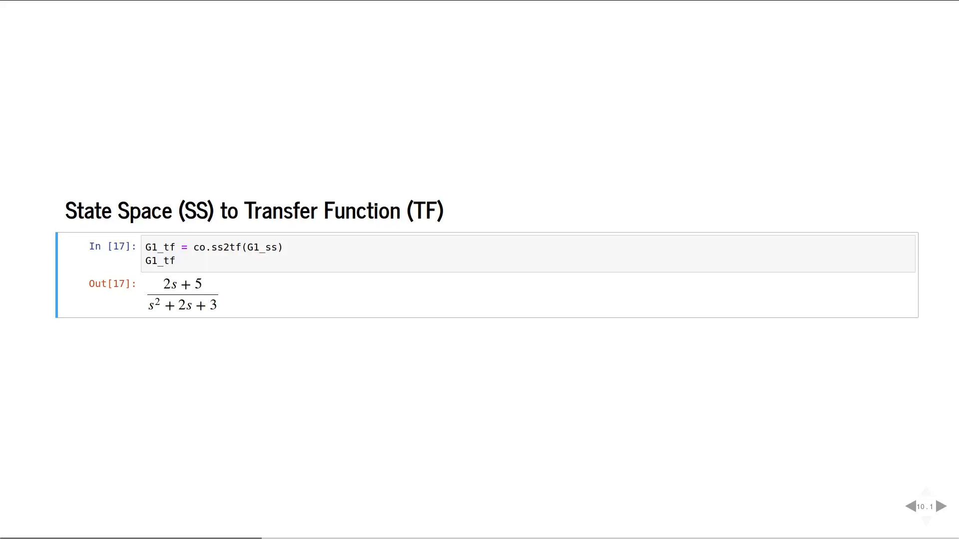
pyautogui.click(936, 507)
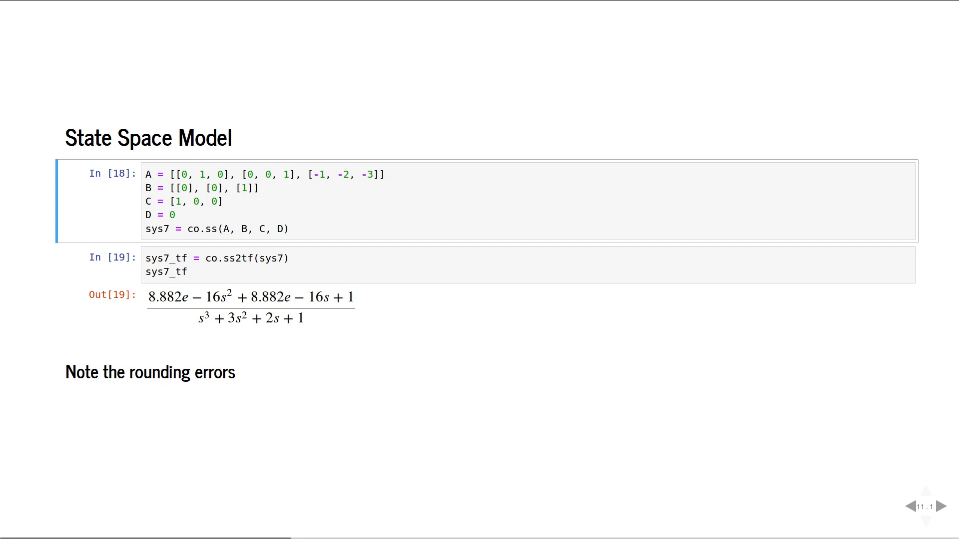
pyautogui.click(934, 507)
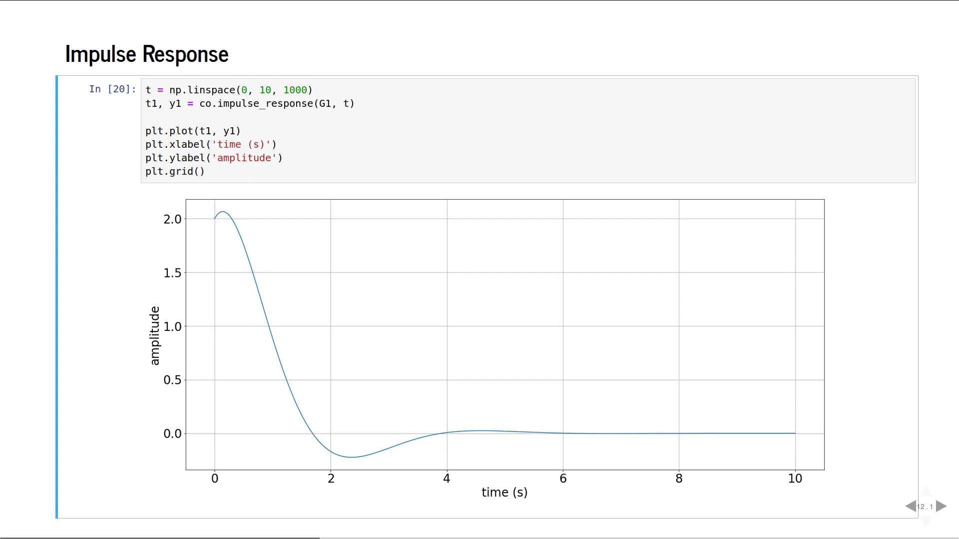
# Step through step, initial-condition and arbitrary-input responses to the Bode plot of G6
pyautogui.click(943, 506)
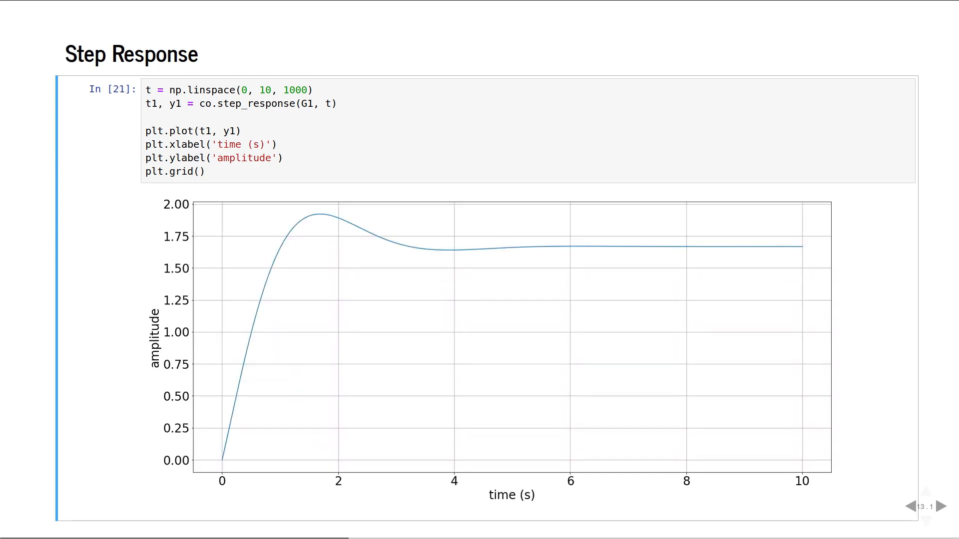
pyautogui.click(938, 506)
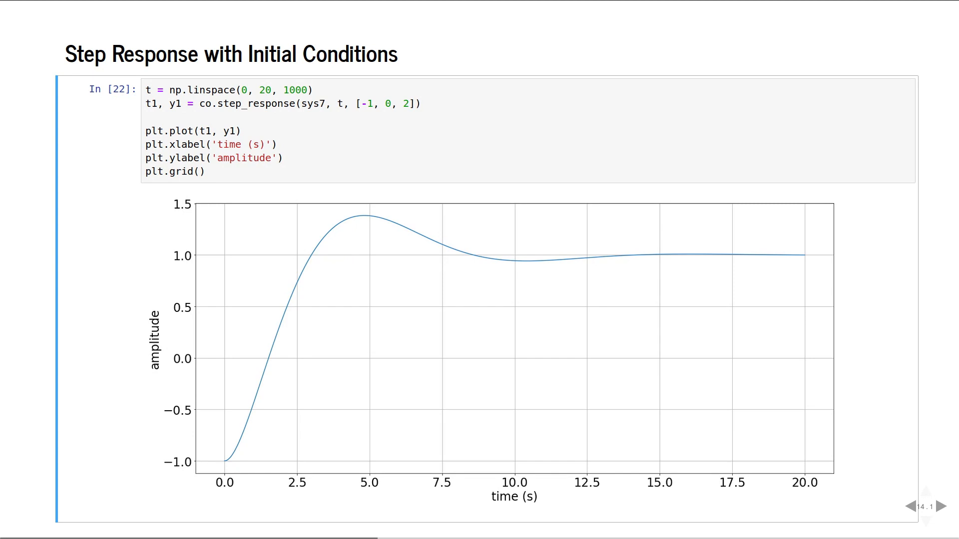
pyautogui.click(943, 505)
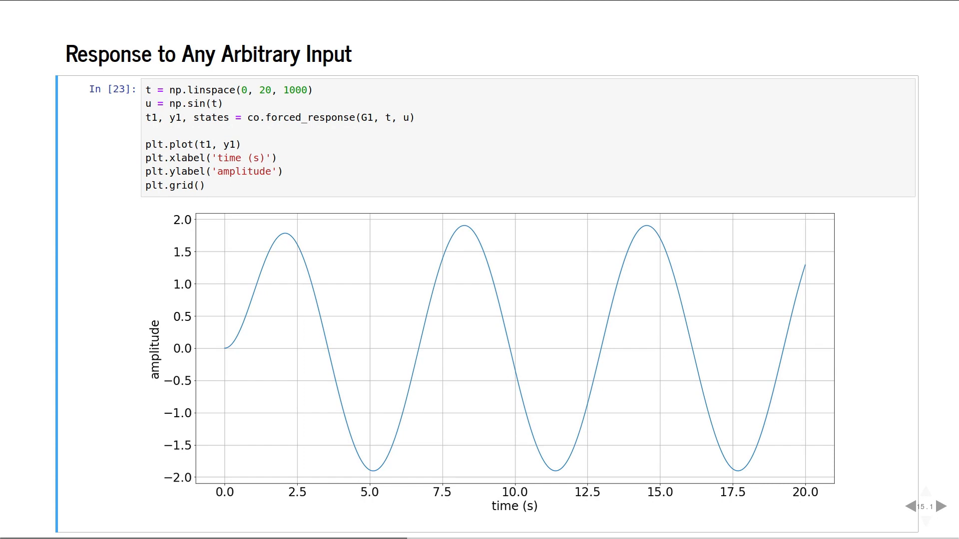
pyautogui.click(943, 506)
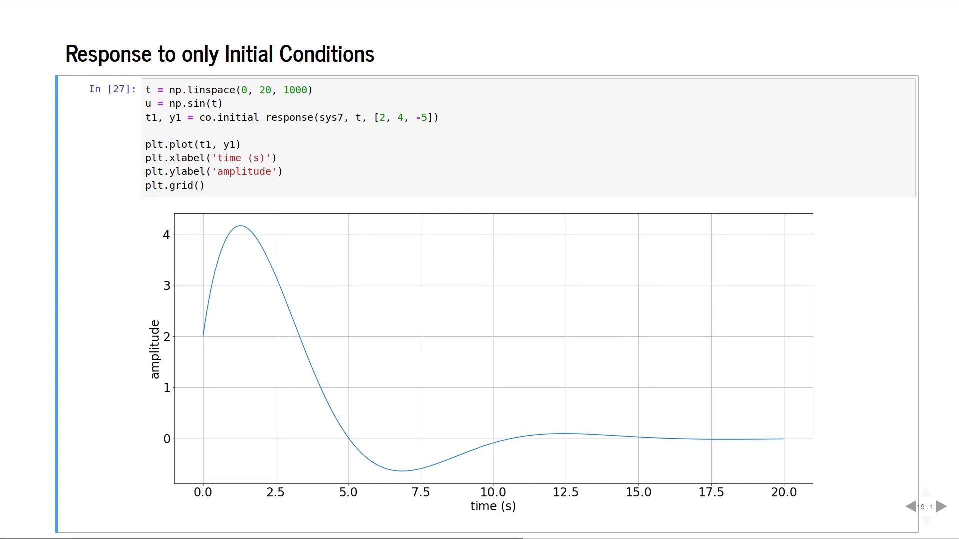
pyautogui.click(939, 507)
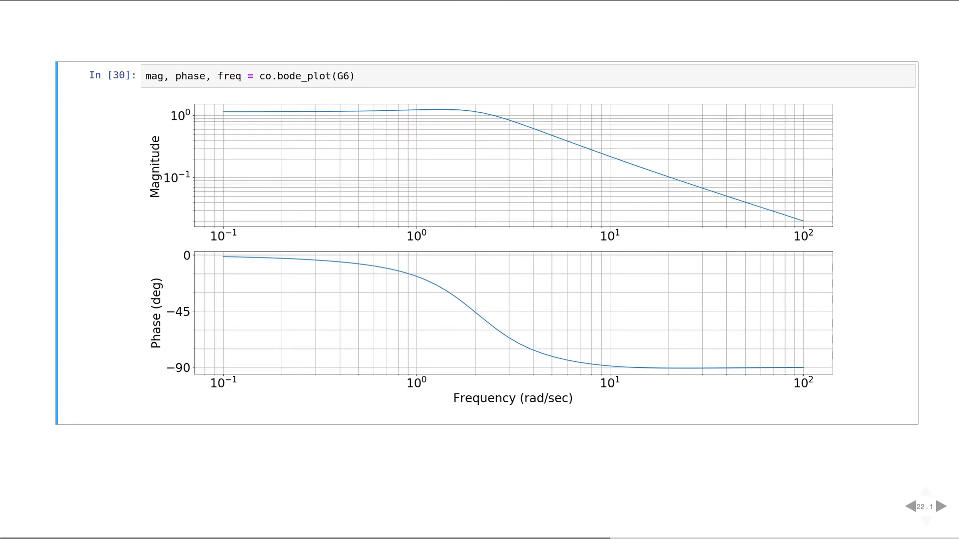
# Advance through Nyquist Plot and Stability Margins to the Pole Placement slide
pyautogui.click(939, 520)
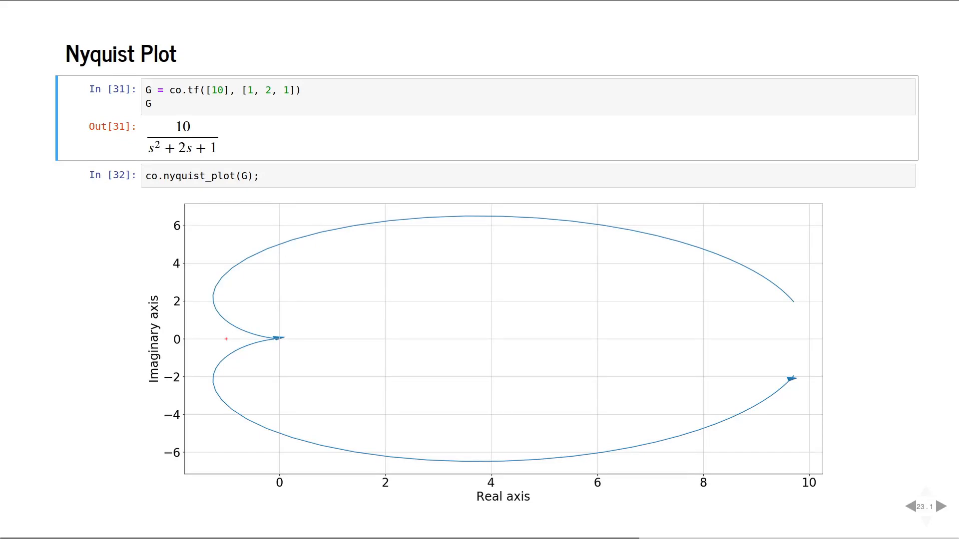
pyautogui.click(937, 508)
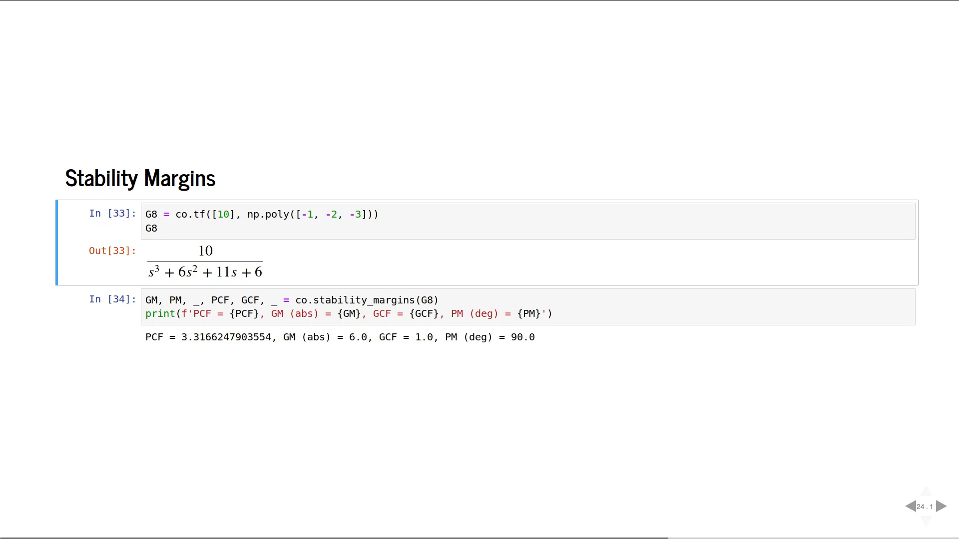
pyautogui.click(939, 521)
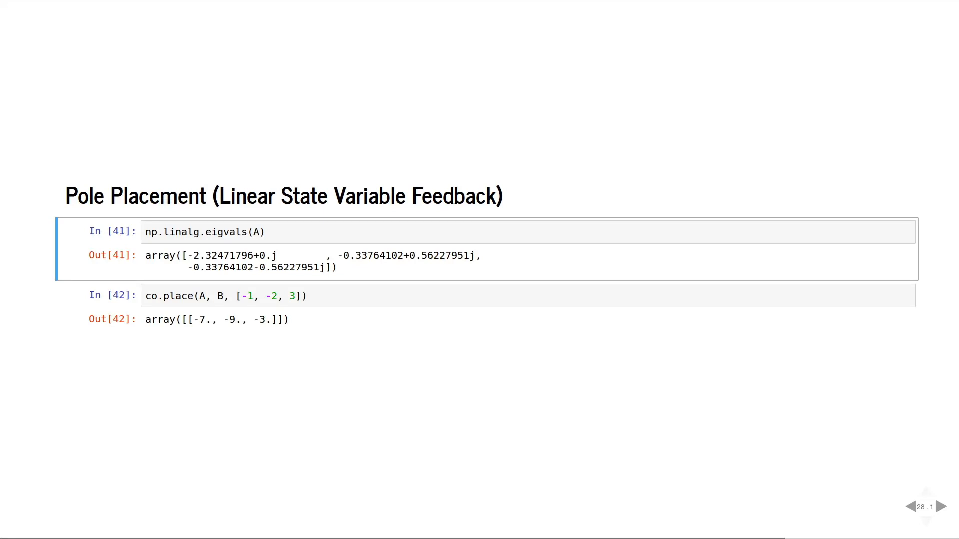
# Step through Canonical Forms, Modal and Controllable forms to sys7's Observable Canonical Form
pyautogui.click(942, 506)
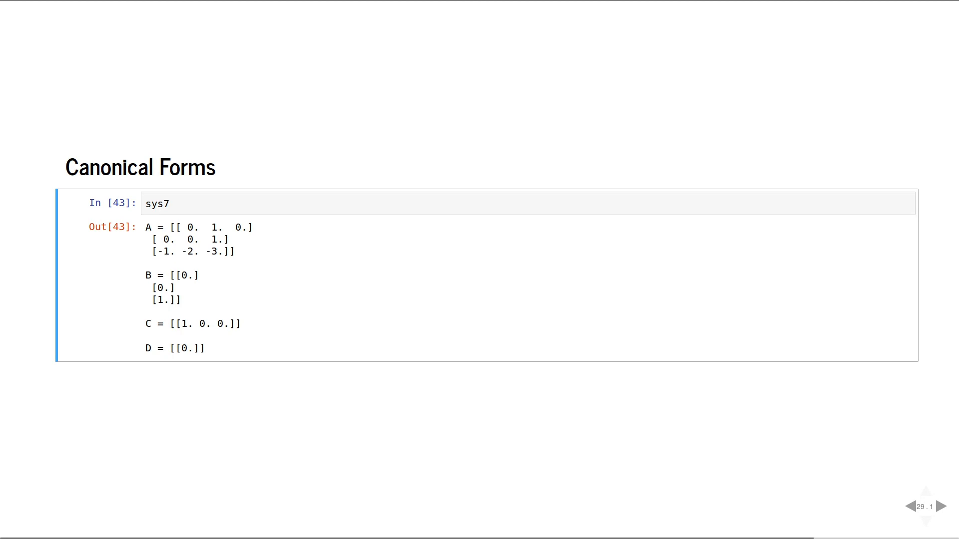
pyautogui.click(939, 520)
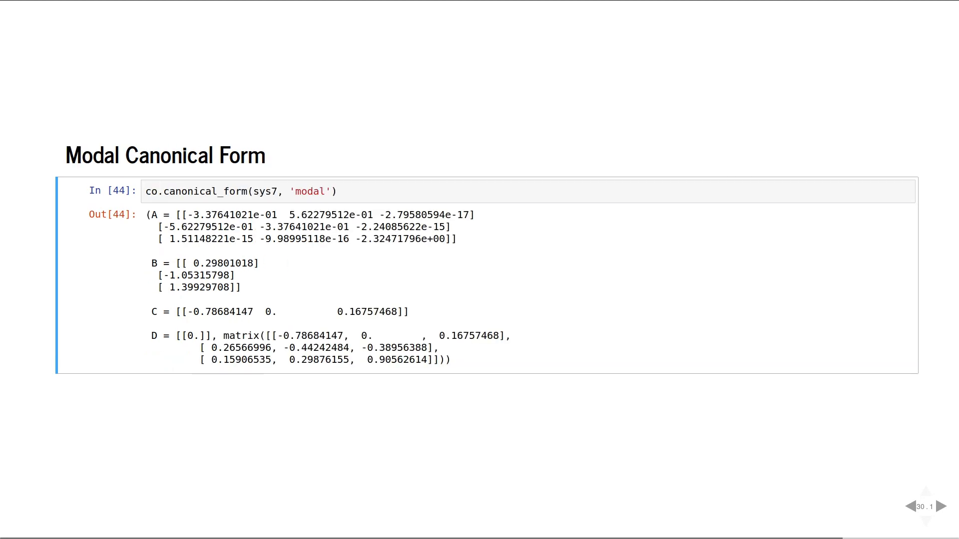
pyautogui.click(941, 506)
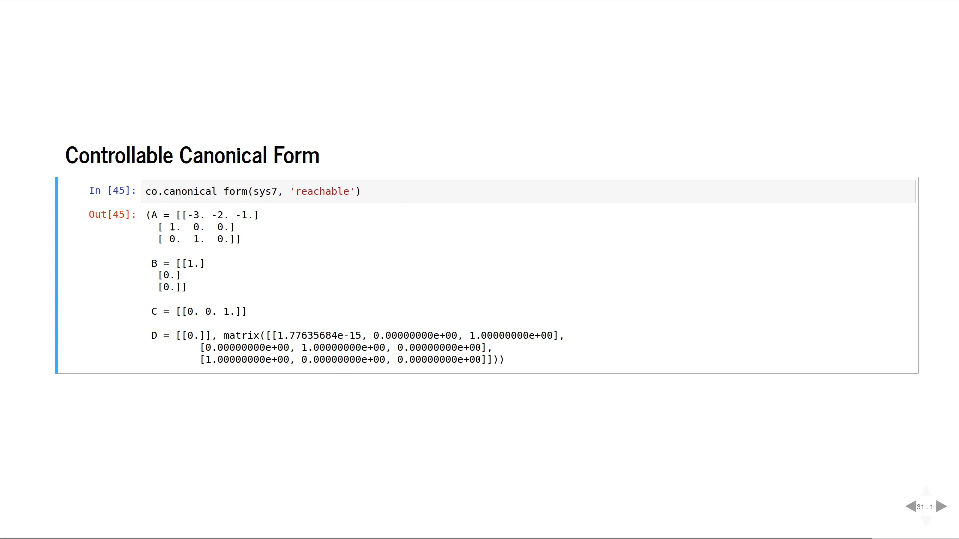
pyautogui.click(943, 521)
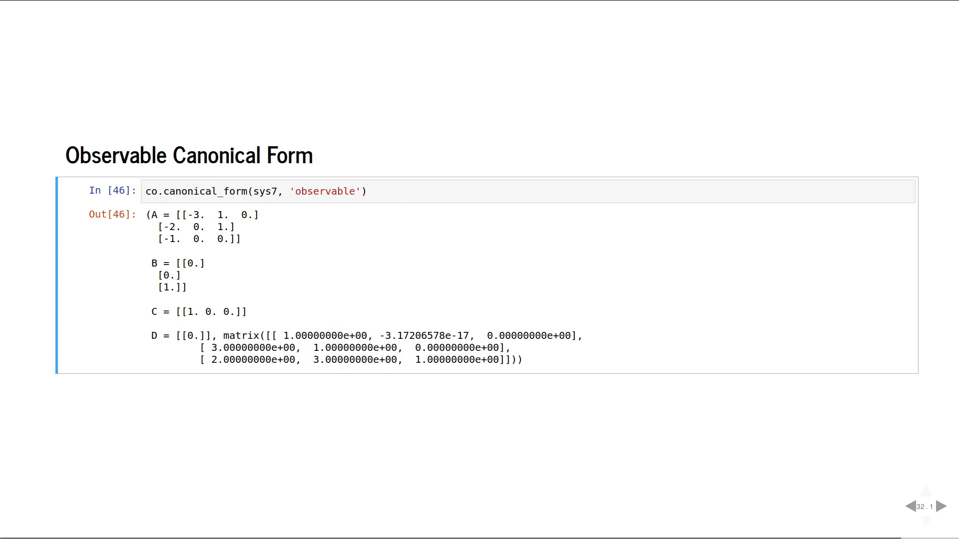